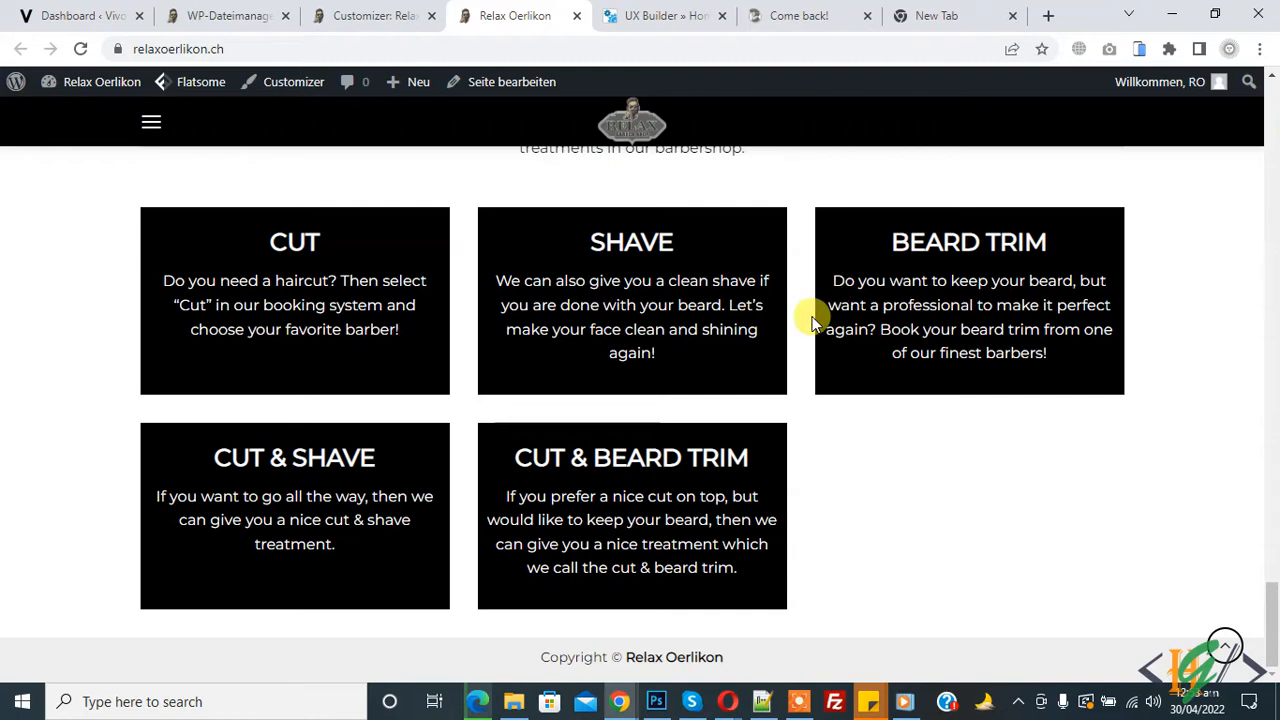
pyautogui.moveTo(814, 514)
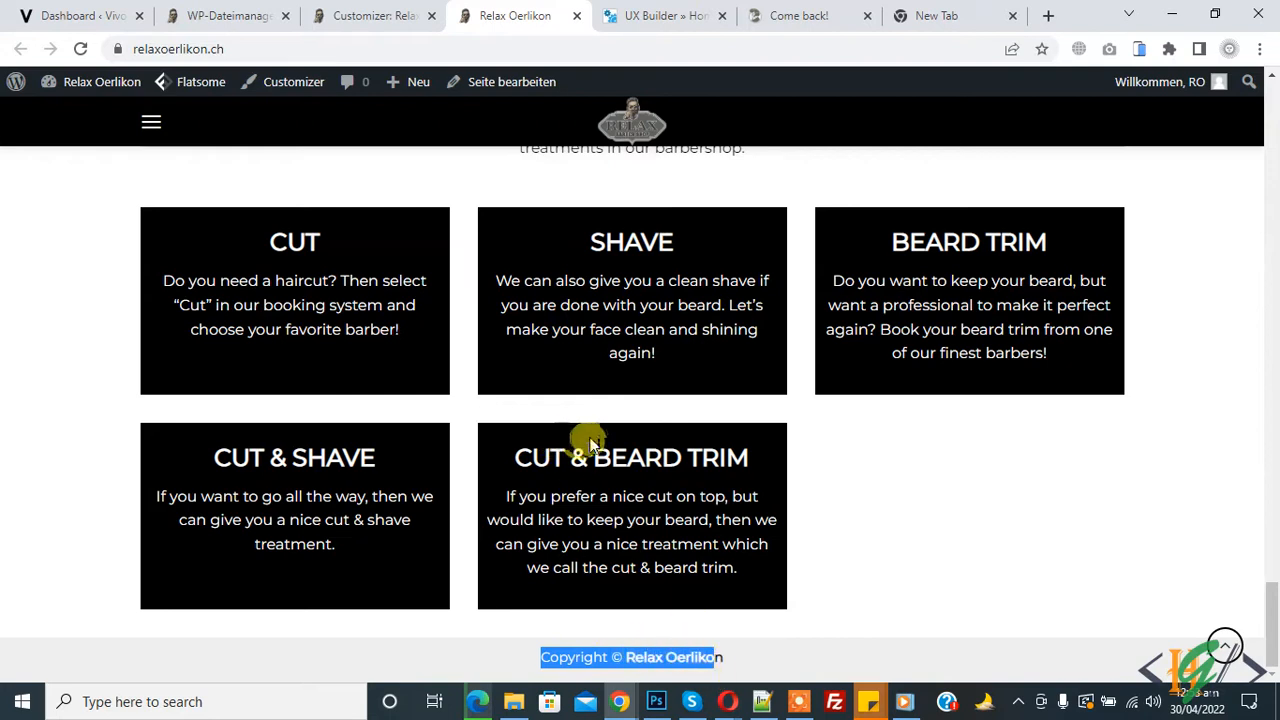
pyautogui.moveTo(28, 280)
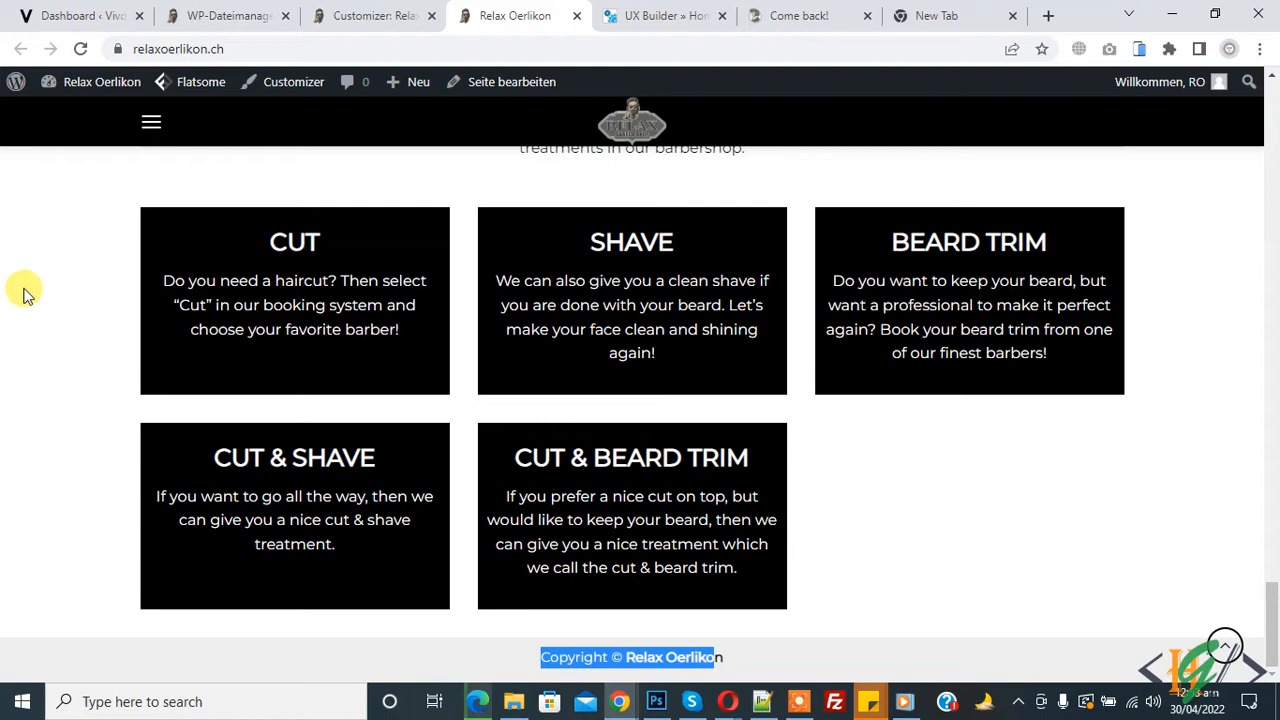
pyautogui.moveTo(56, 312)
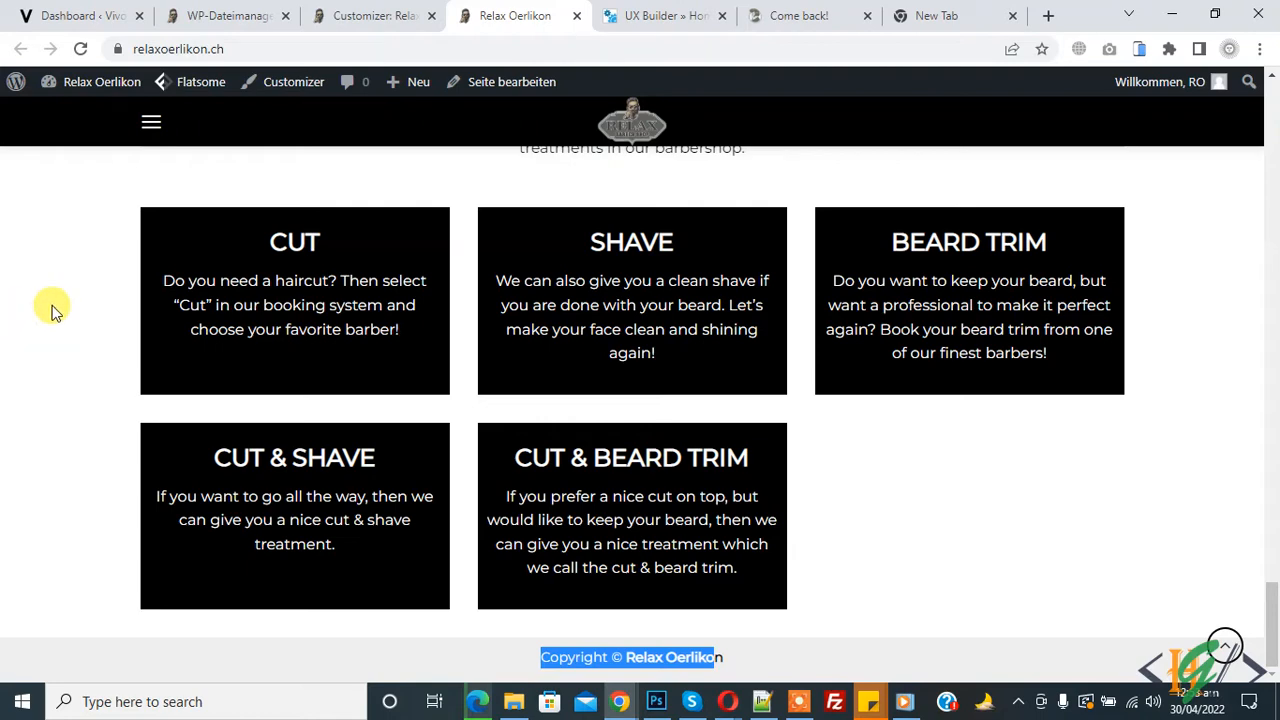
# Run a Plugins search for 'file manager' and return to the flatsome-child theme folder
pyautogui.click(224, 16)
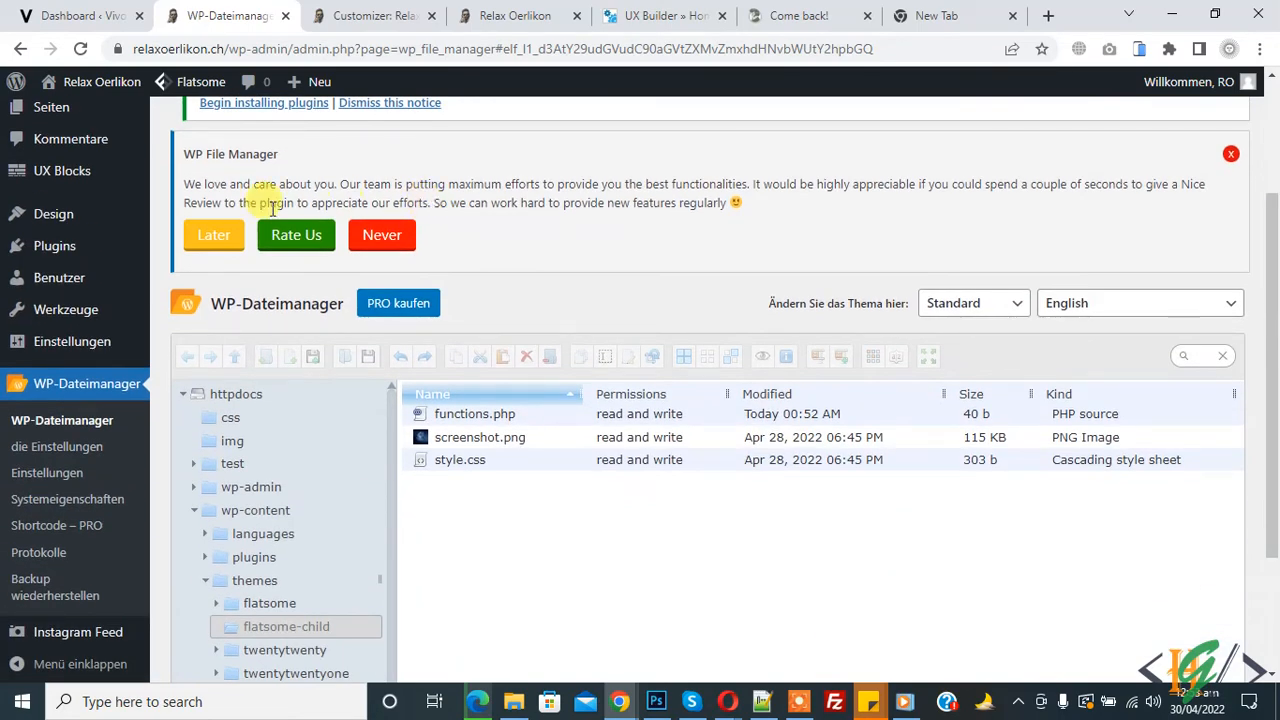
pyautogui.moveTo(54, 246)
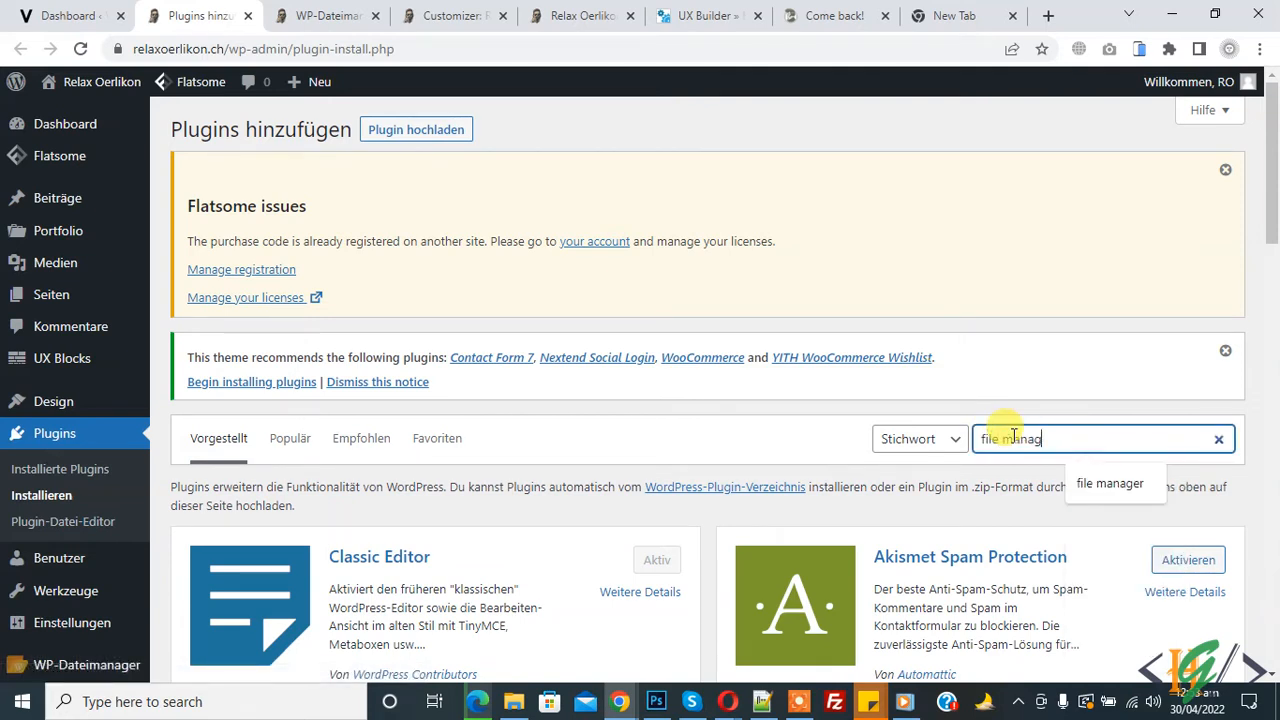
pyautogui.press('Enter')
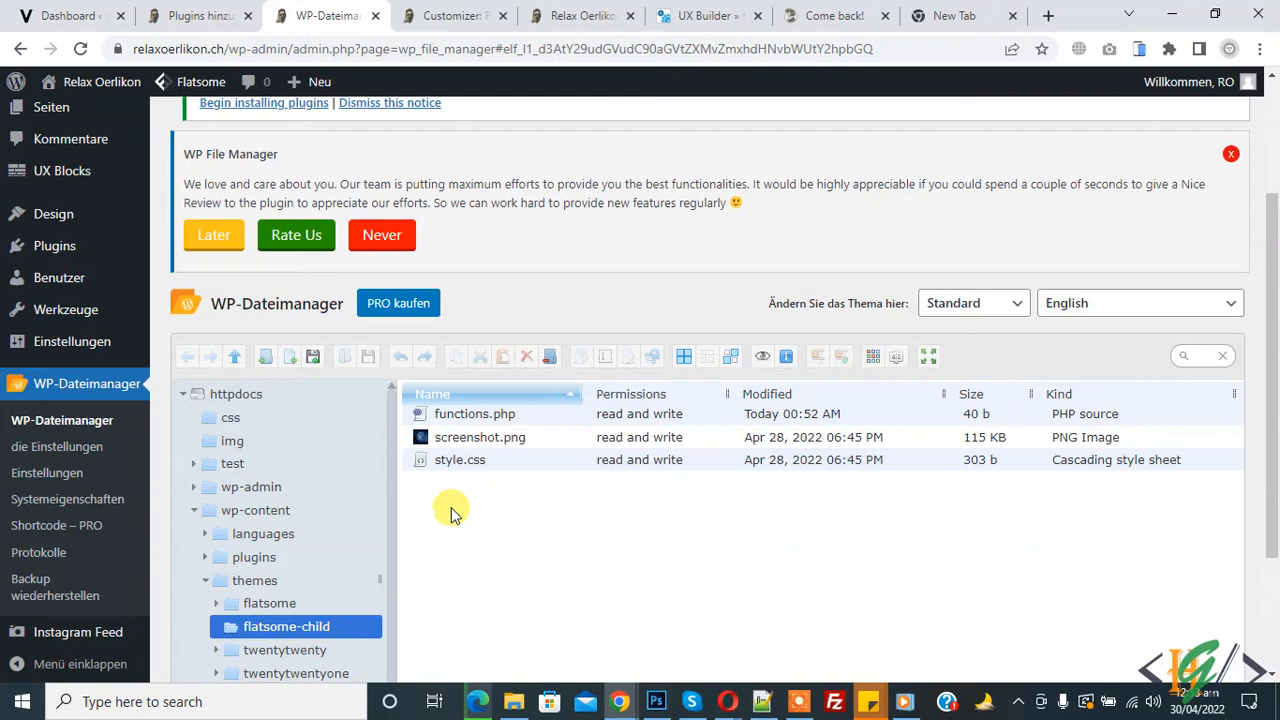
# Open the child theme's functions.php in the file manager editor
pyautogui.scroll(-3)
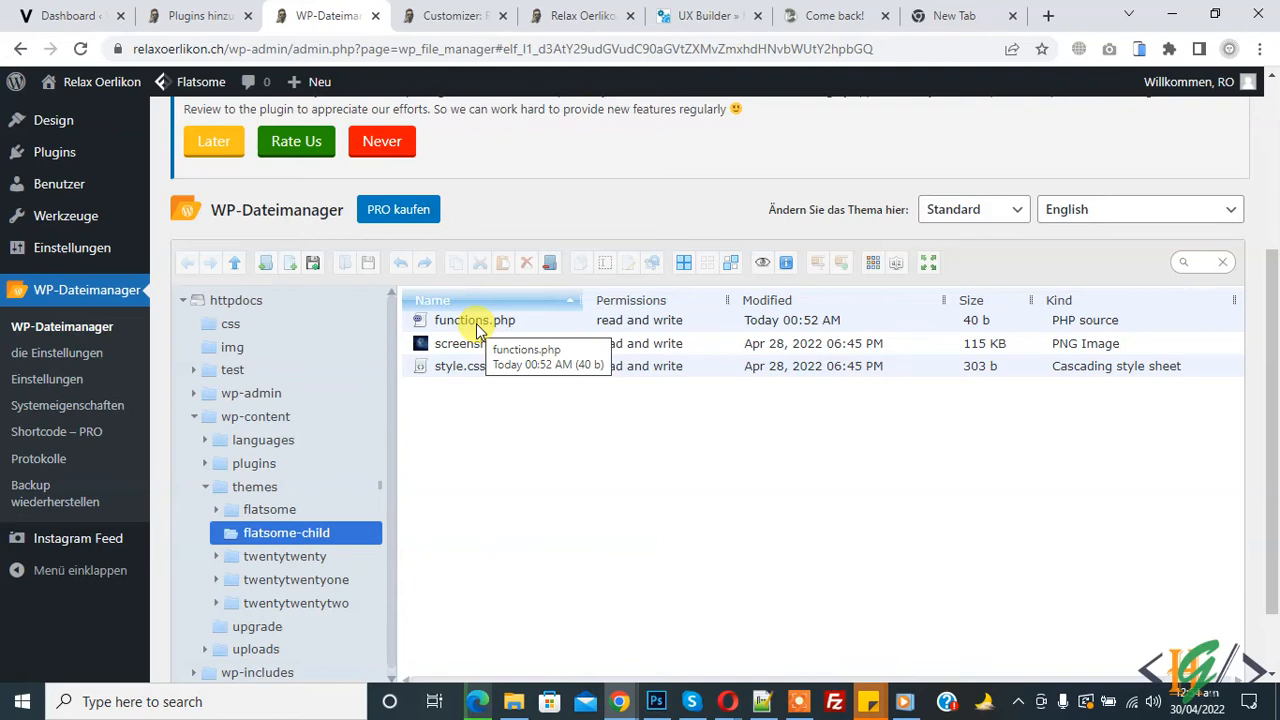
pyautogui.rightClick(474, 320)
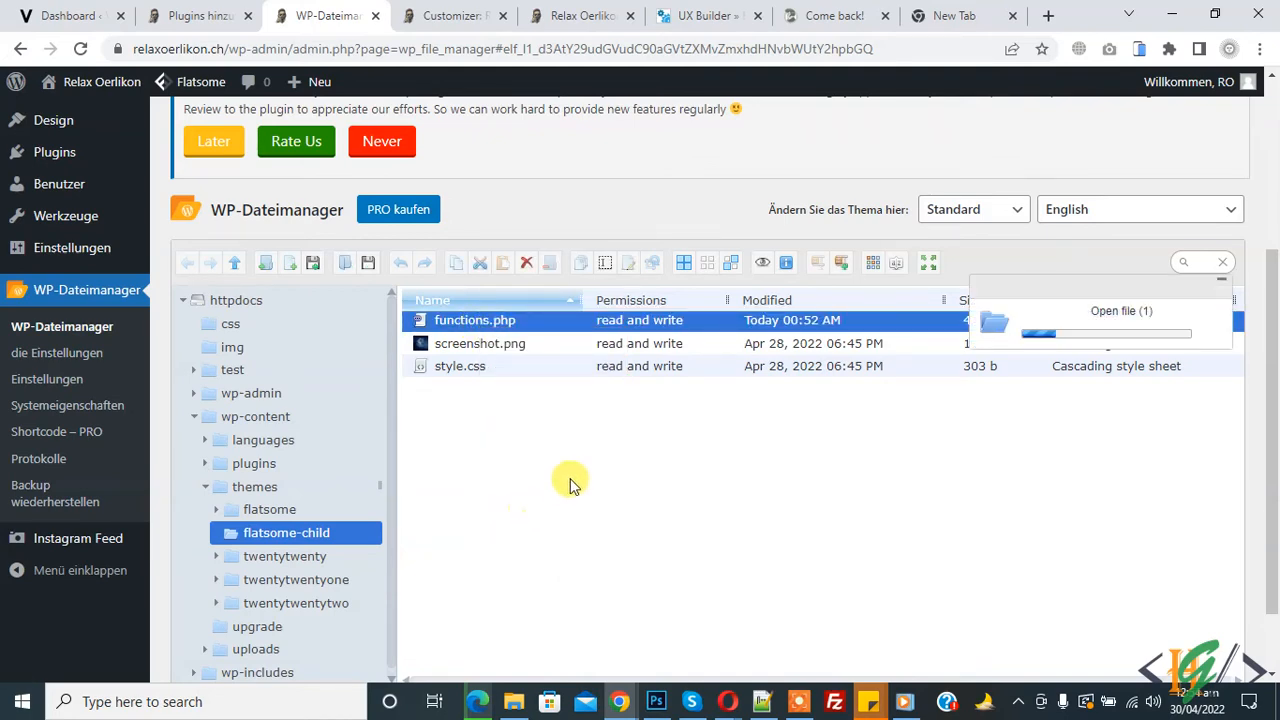
pyautogui.doubleClick(476, 320)
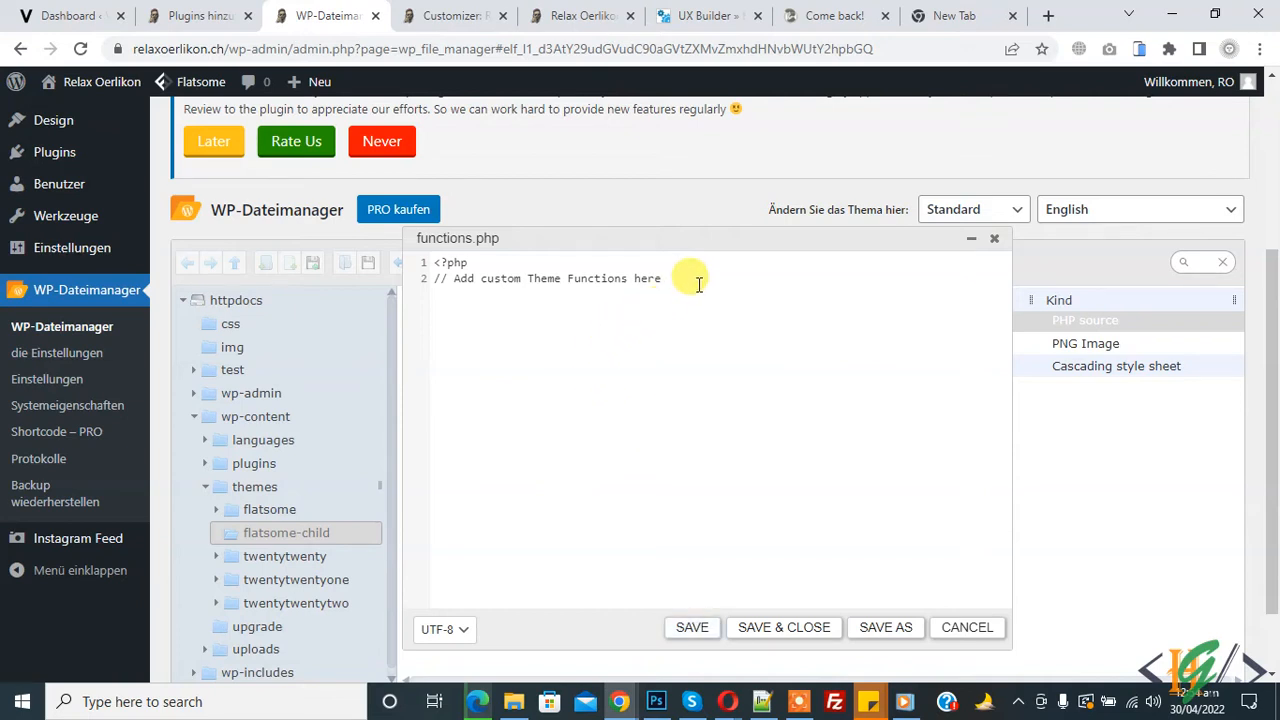
# Add the year_shortcode function registering [year] to functions.php and save it
pyautogui.press('Enter')
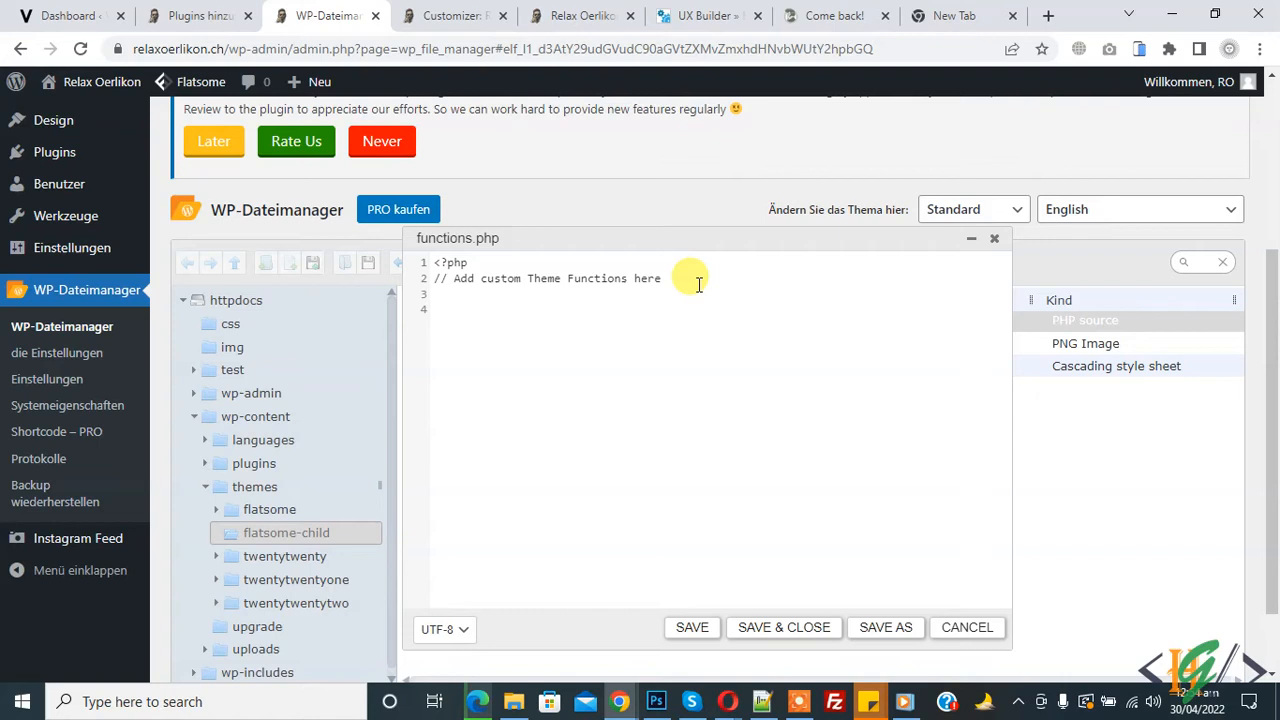
pyautogui.write('function year_shortcode () {')
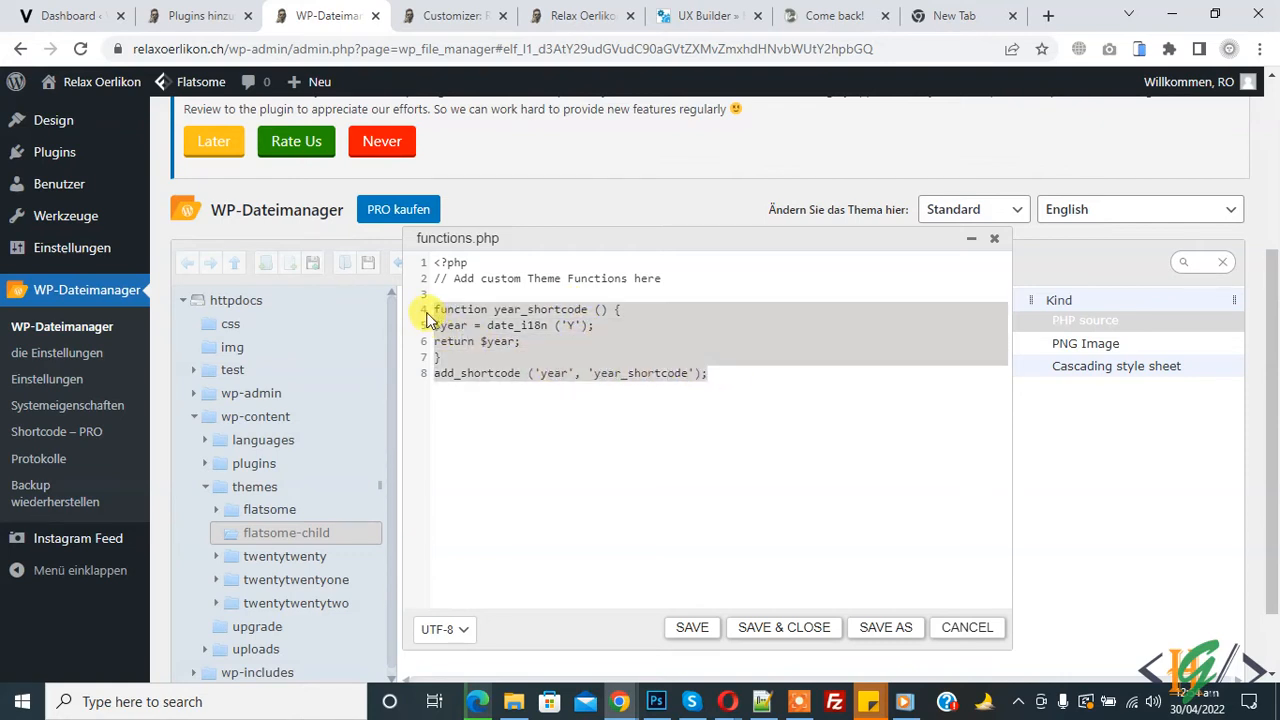
pyautogui.click(692, 628)
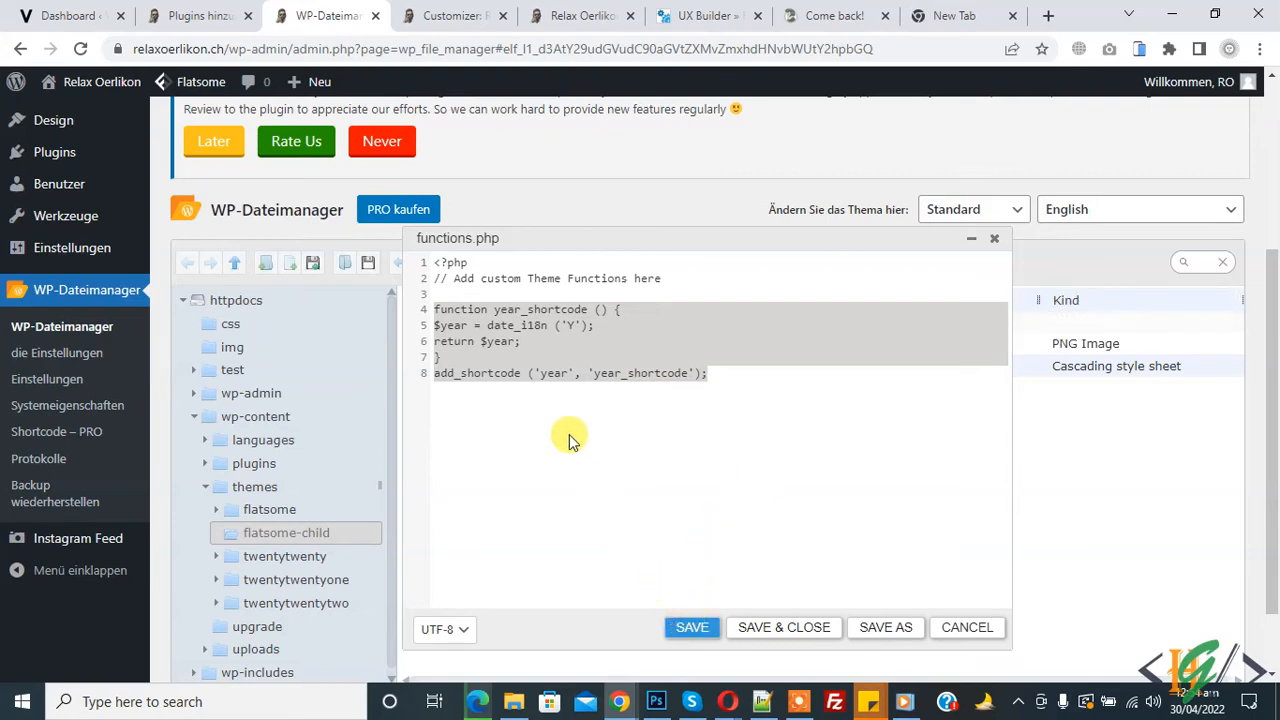
pyautogui.click(452, 16)
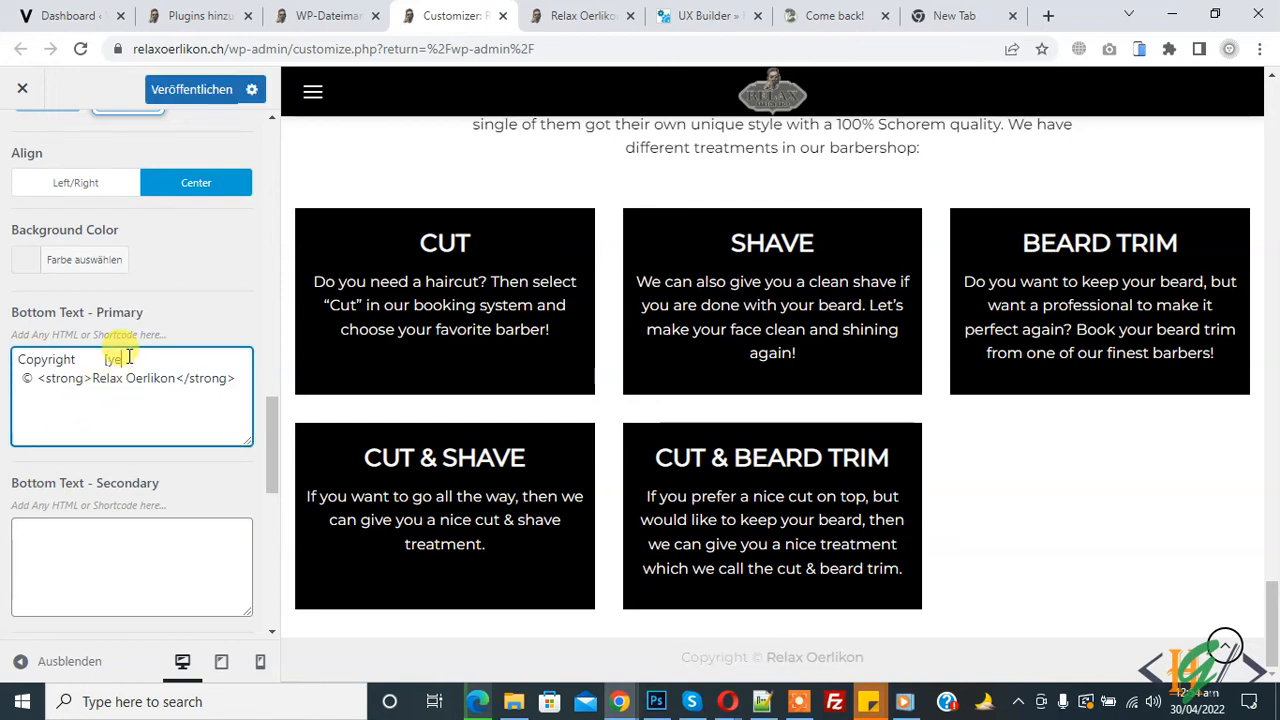
# Put [year] in Bottom Text - Primary and publish, giving 'Copyright 2022 © Relax Oerlikon'
pyautogui.write('ar]')
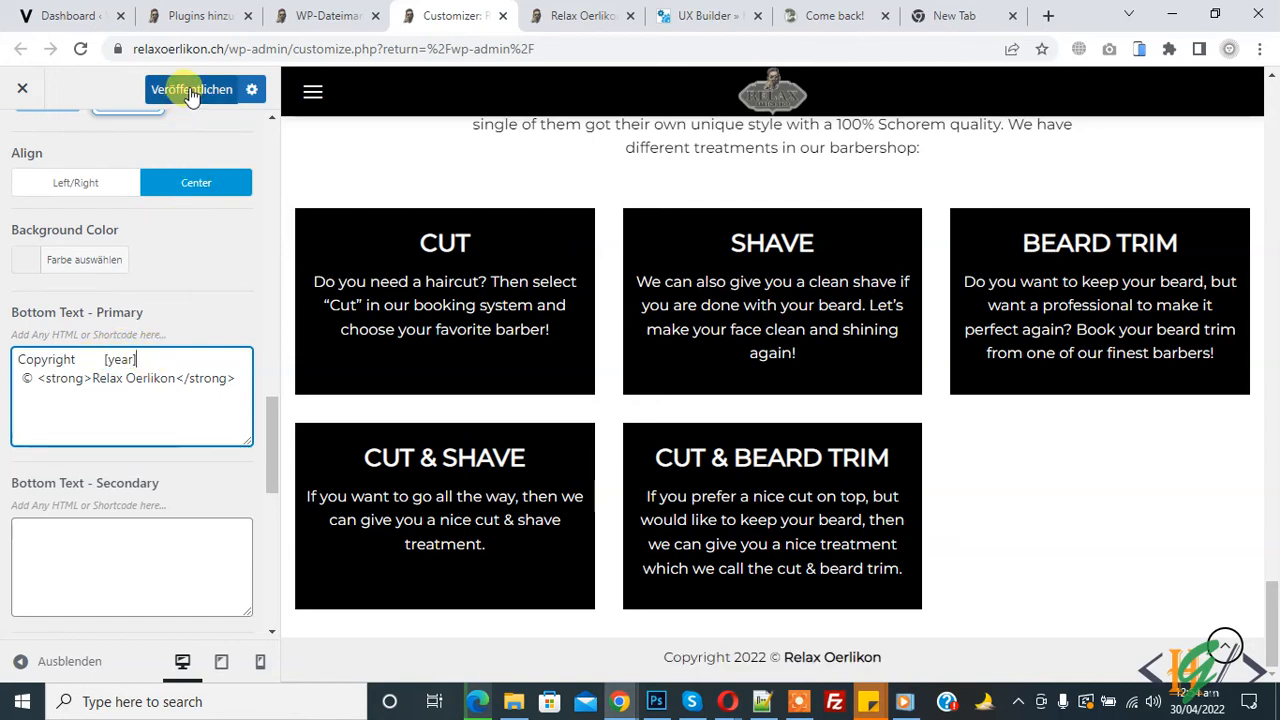
pyautogui.click(192, 88)
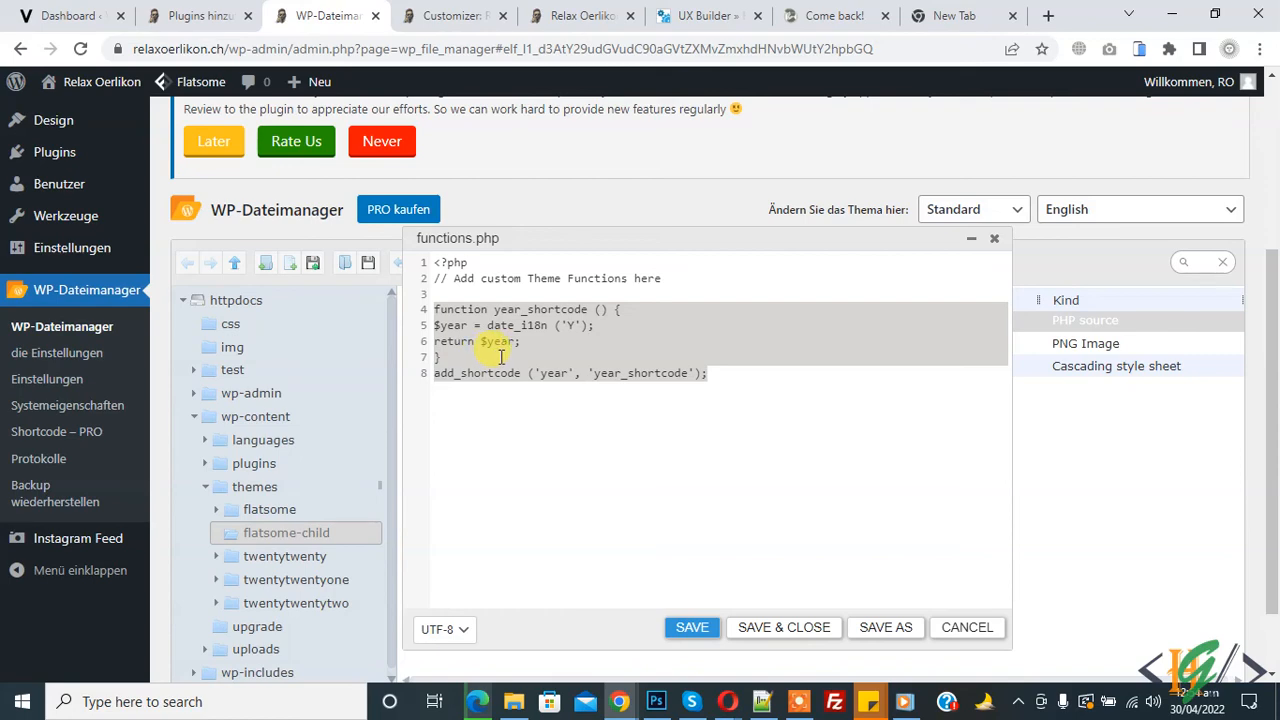
# View the live Relax Oerlikon site footer reading Copyright 2022 © Relax Oerlikon
pyautogui.click(580, 16)
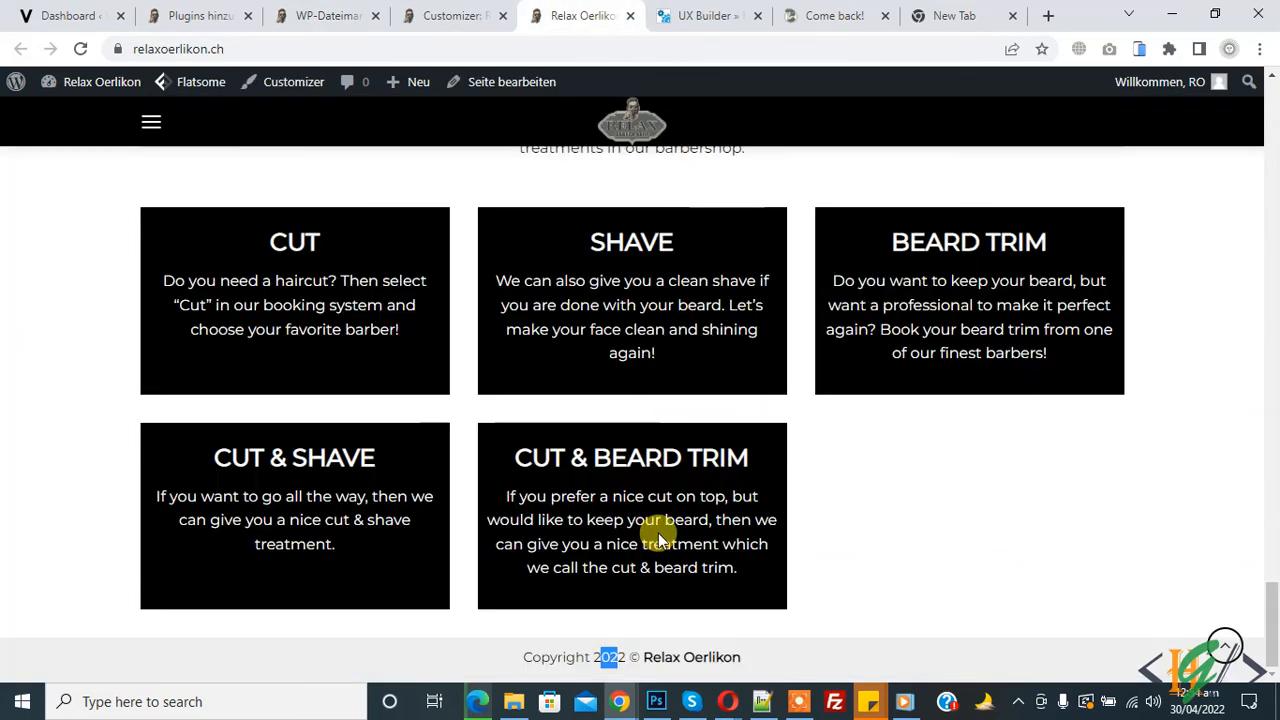
pyautogui.moveTo(964, 510)
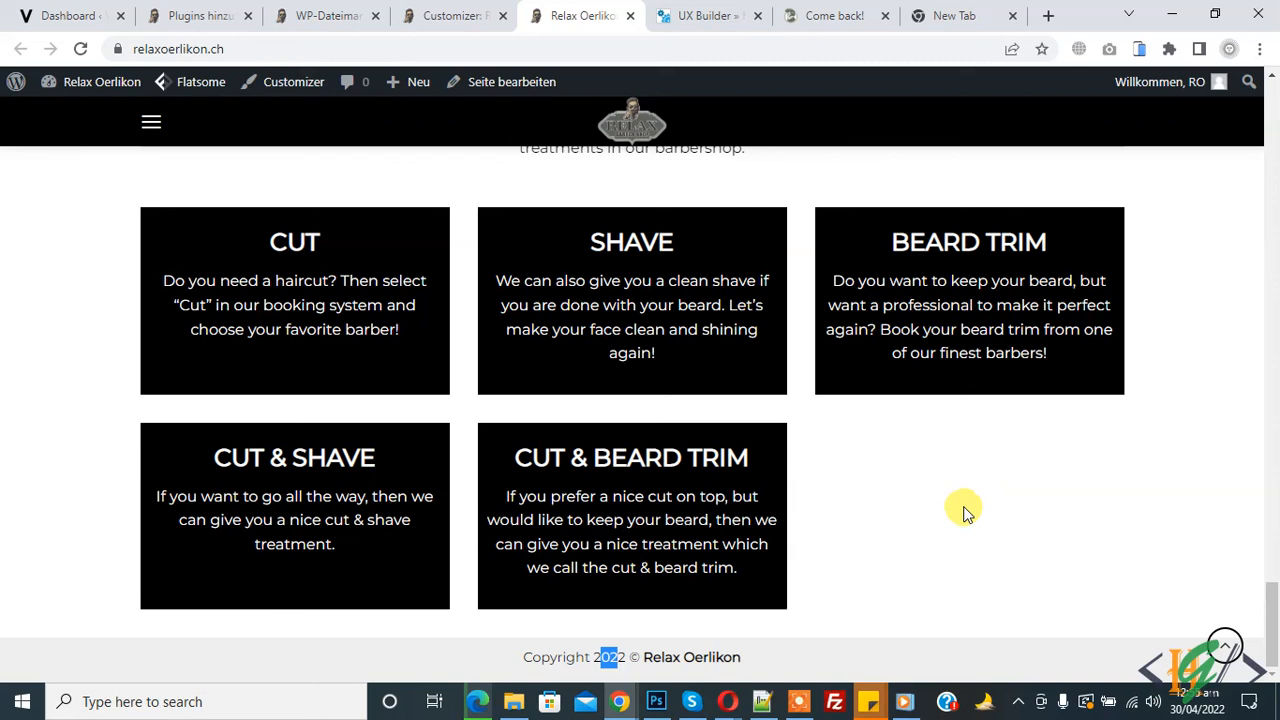